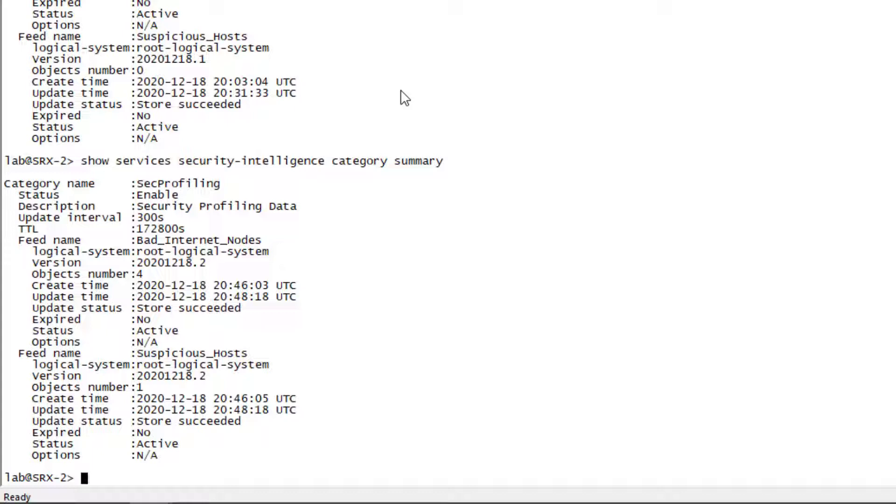
Enter configuration and navigate to the trust-to-untrust policy branch-ATP on SRX-2
{"action": "type", "text": "configure"}
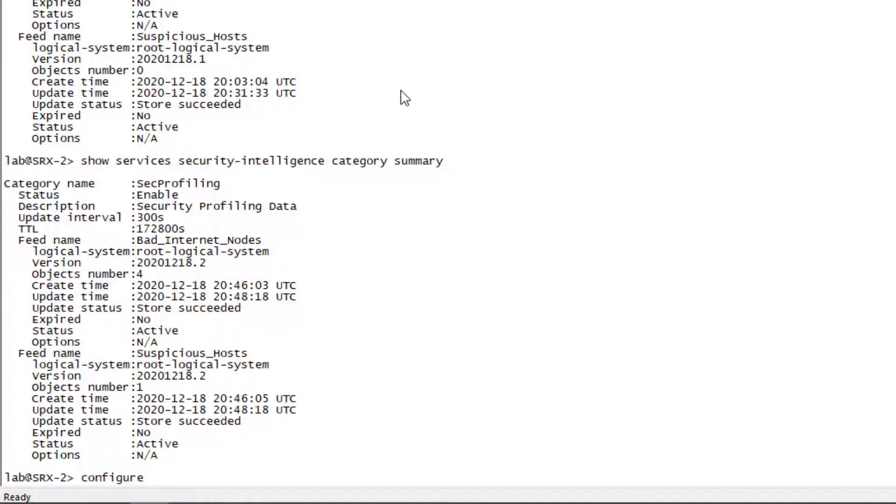
{"action": "type", "text": "edit security p"}
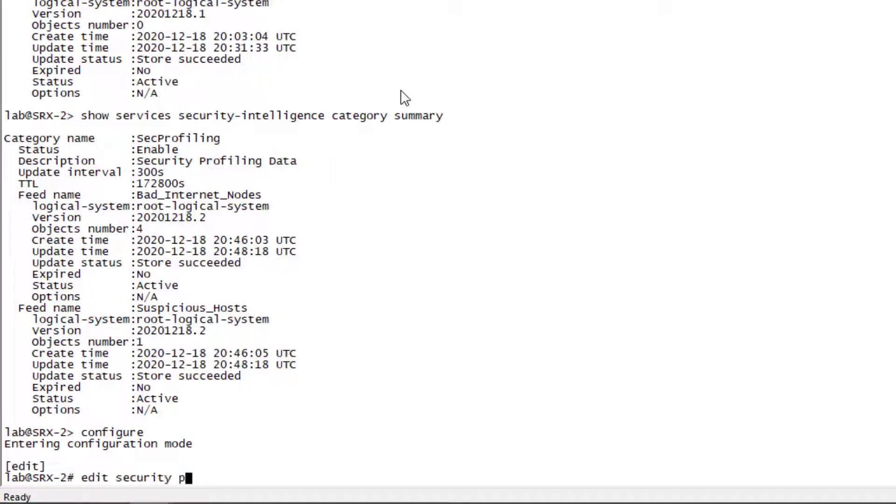
{"action": "type", "text": "olicies from-zone"}
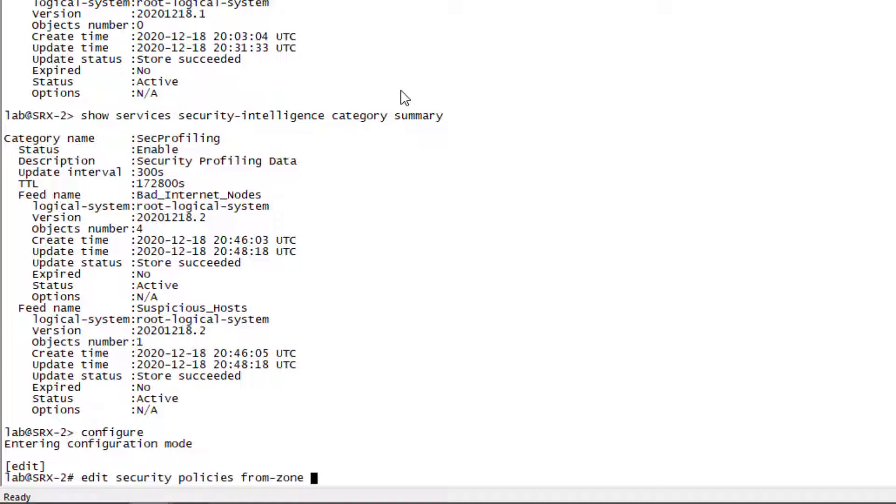
{"action": "type", "text": "t"}
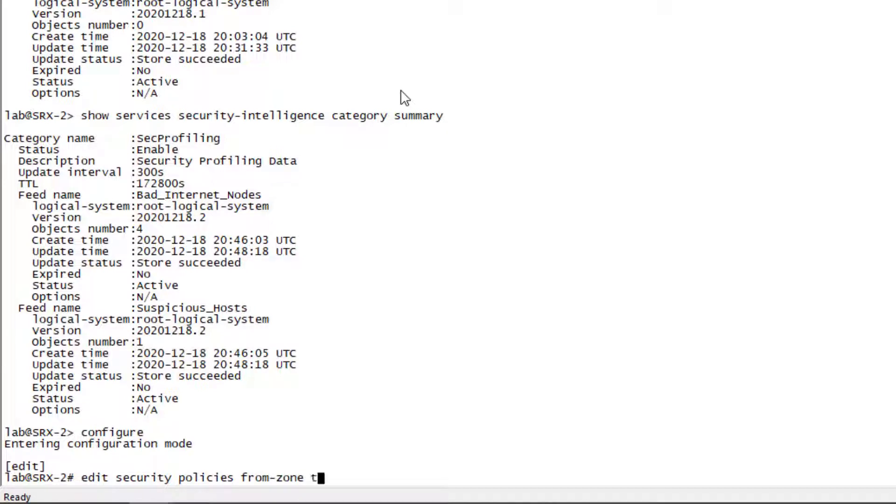
{"action": "type", "text": "rust to-zone untrust"}
{"action": "type", "text": "show"}
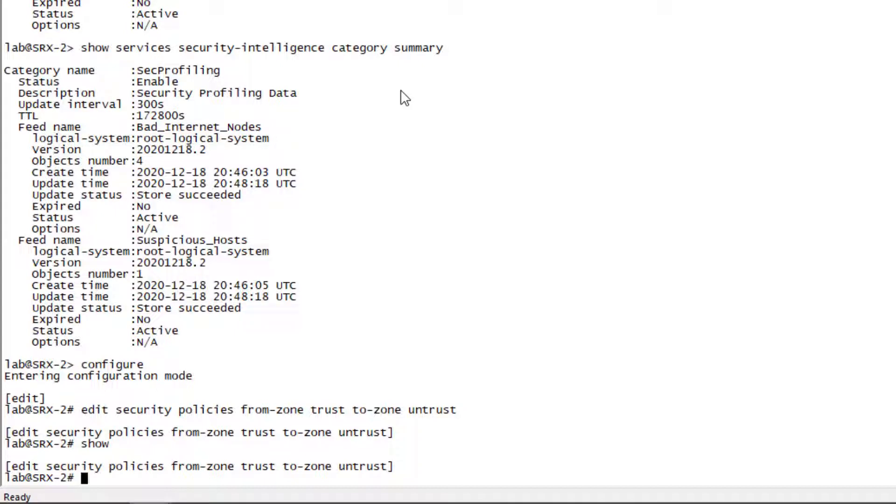
{"action": "type", "text": "e"}
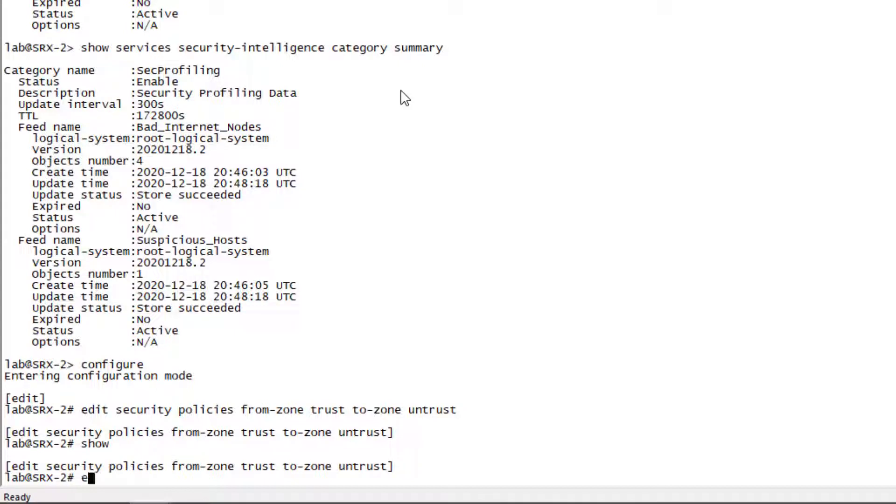
{"action": "type", "text": "dit policy branch-ATP"}
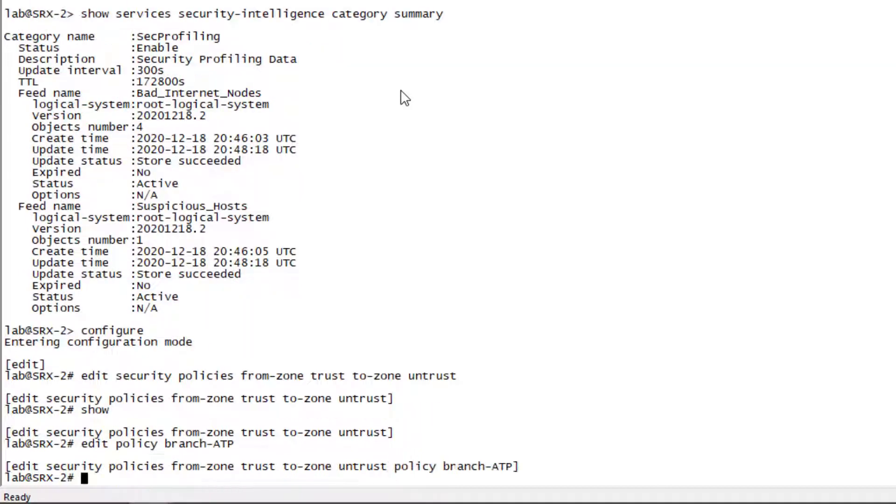
Match source Suspicious_Hosts, any destination/application/dynamic-application, with action deny, and show the policy
{"action": "type", "text": "set"}
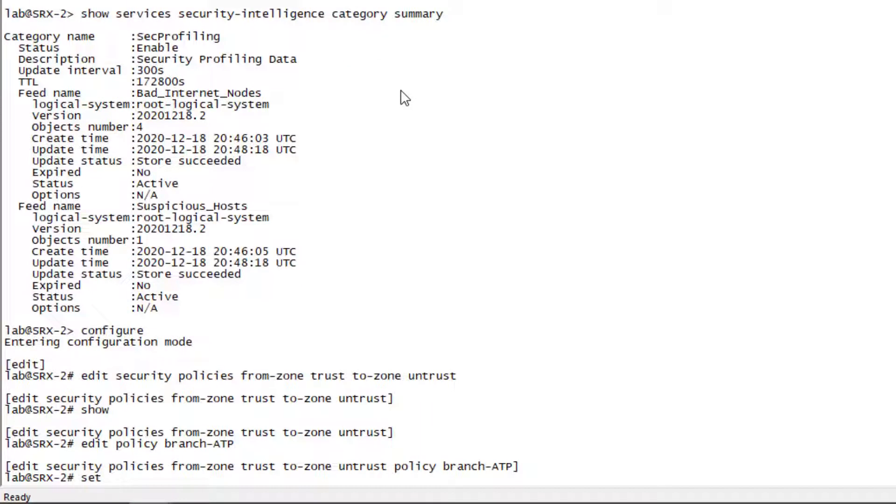
{"action": "type", "text": "match source-address"}
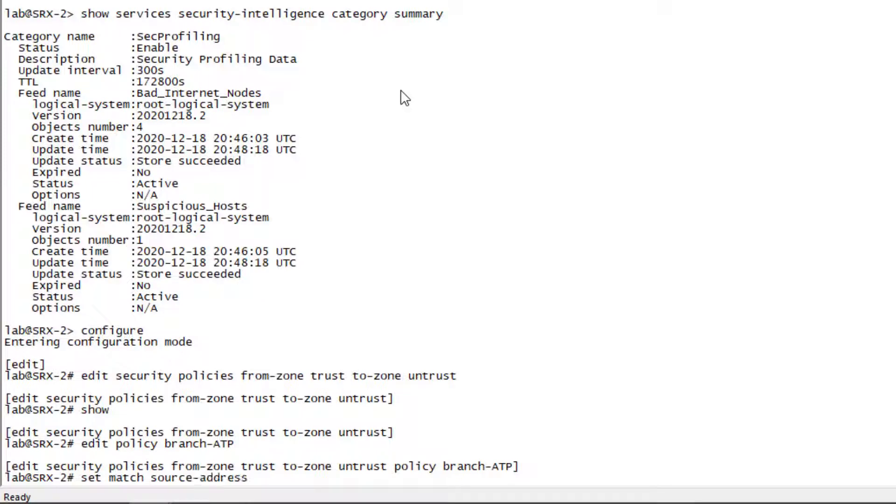
{"action": "type", "text": "?"}
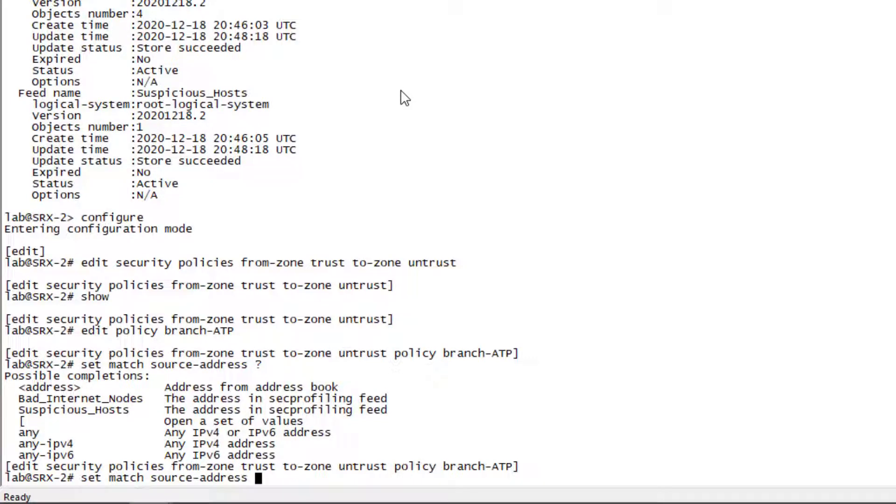
{"action": "type", "text": "Suspicious_Hosts"}
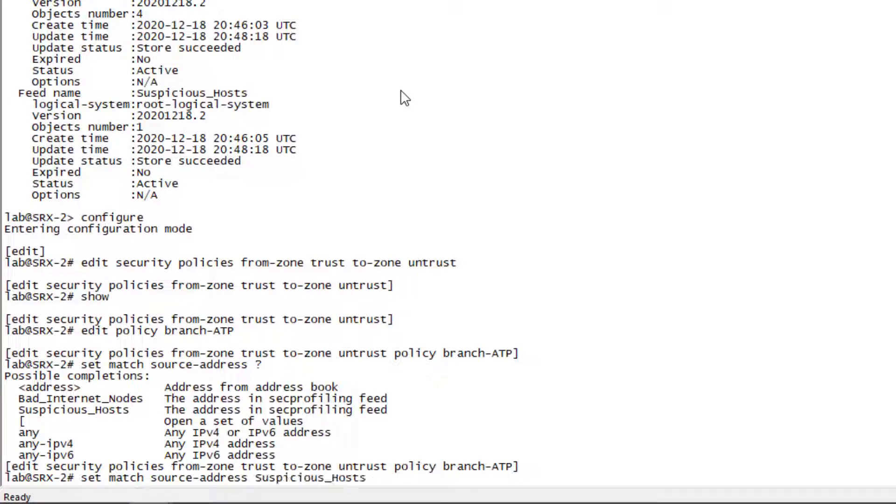
{"action": "type", "text": "ma"}
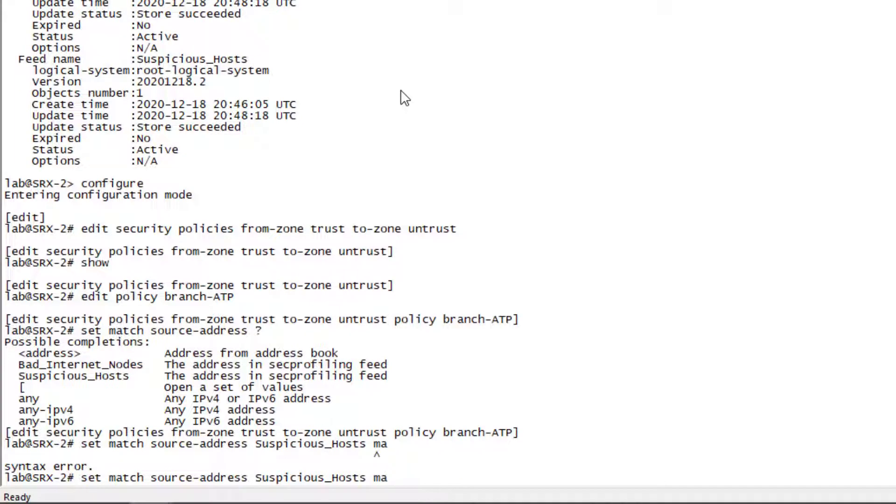
{"action": "type", "text": "destination-address any a"}
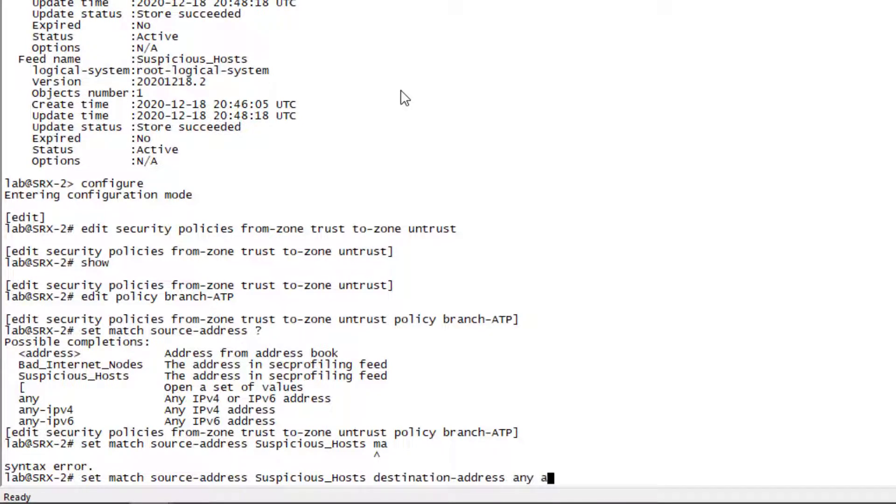
{"action": "type", "text": "pplication any"}
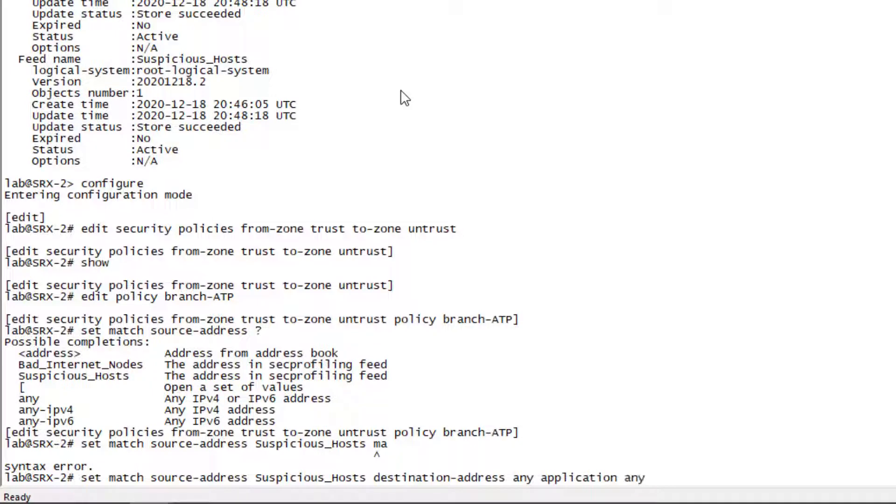
{"action": "type", "text": "dynamic-application any"}
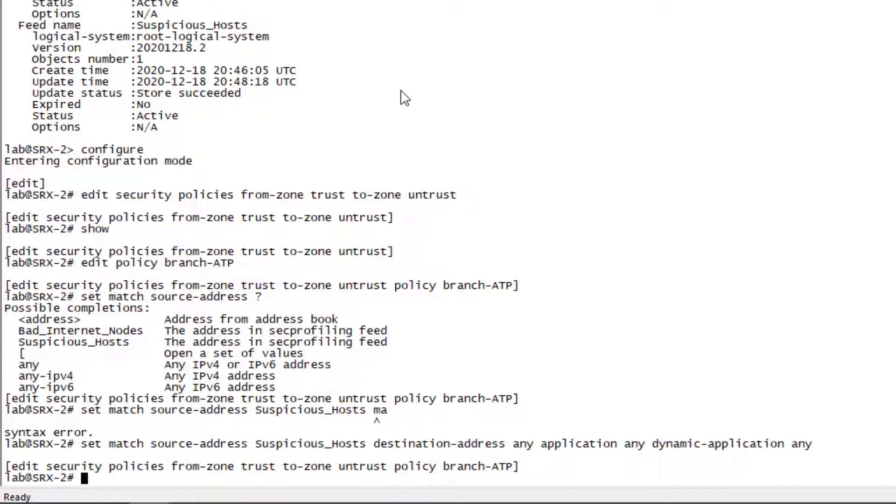
{"action": "type", "text": "set then"}
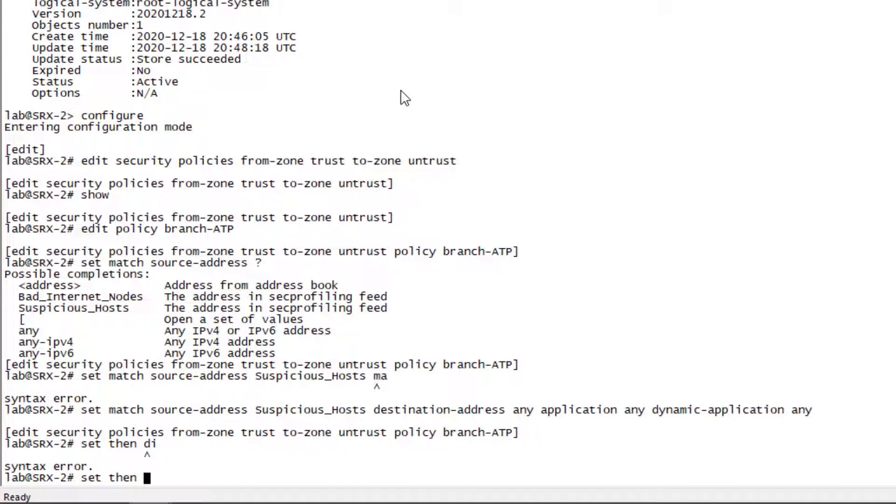
{"action": "type", "text": "deny"}
{"action": "type", "text": "show"}
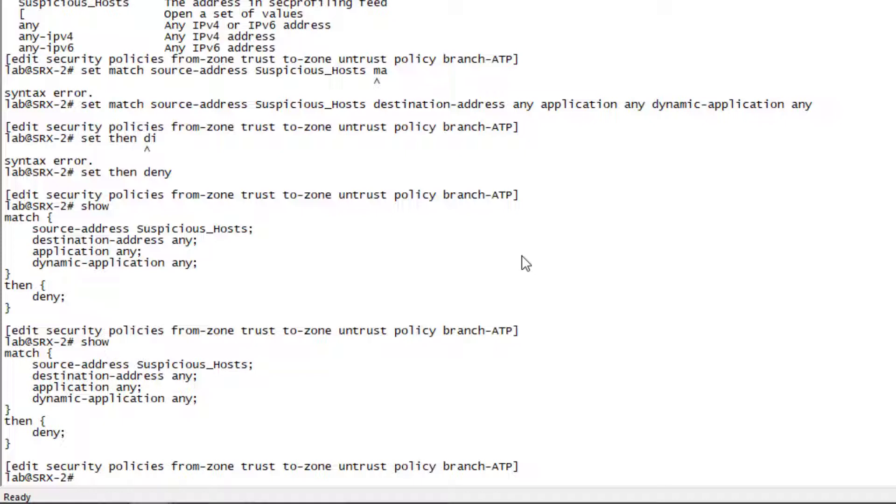
Commit and show SecProfiling dynamic addresses listing Suspicious_Hosts entry 10.10.10.237
{"action": "type", "text": "run show security dynamic-address category-name SecProfiling"}
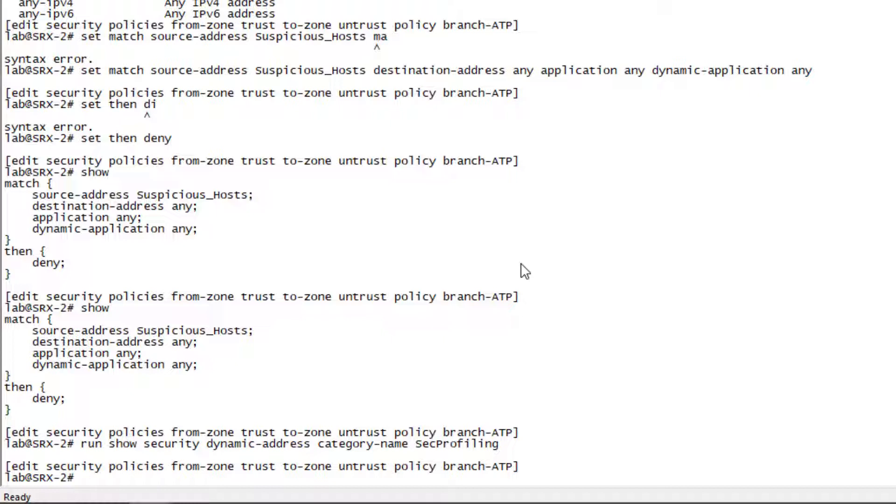
{"action": "type", "text": "commit"}
{"action": "type", "text": "run show security"}
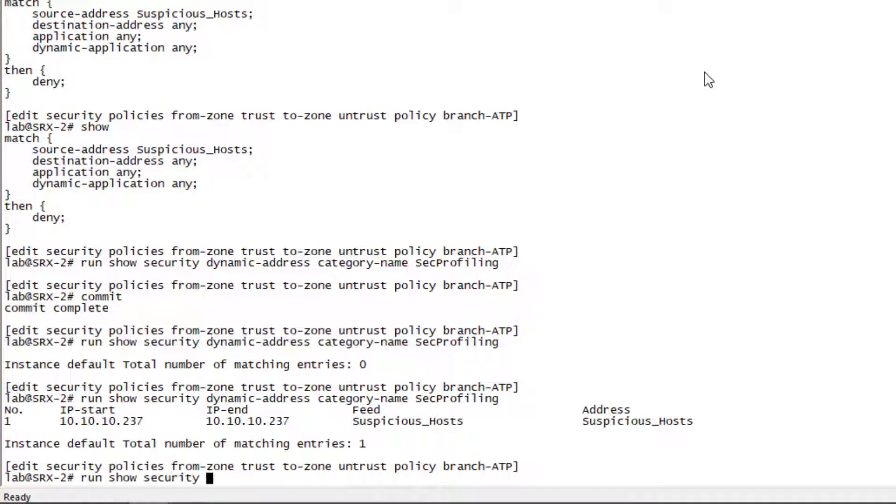
Run show security policies detail to report branch-ATP denying Suspicious_Hosts sources
{"action": "type", "text": "policd"}
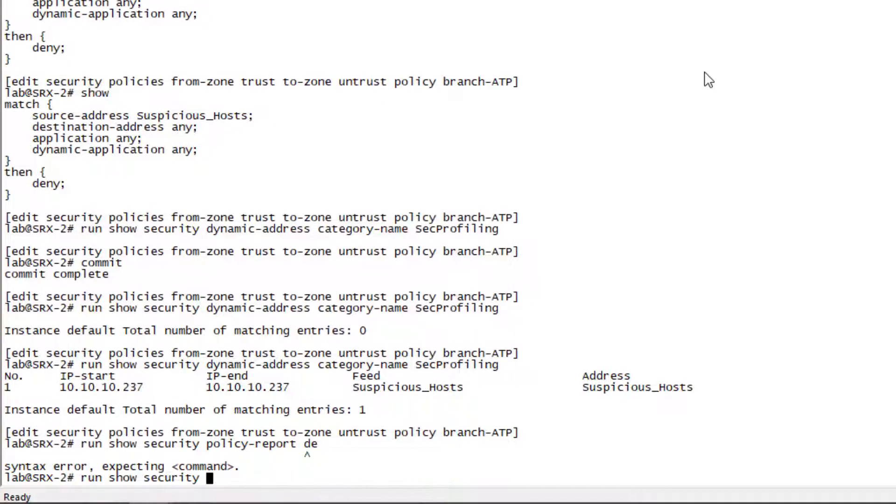
{"action": "type", "text": "policies d"}
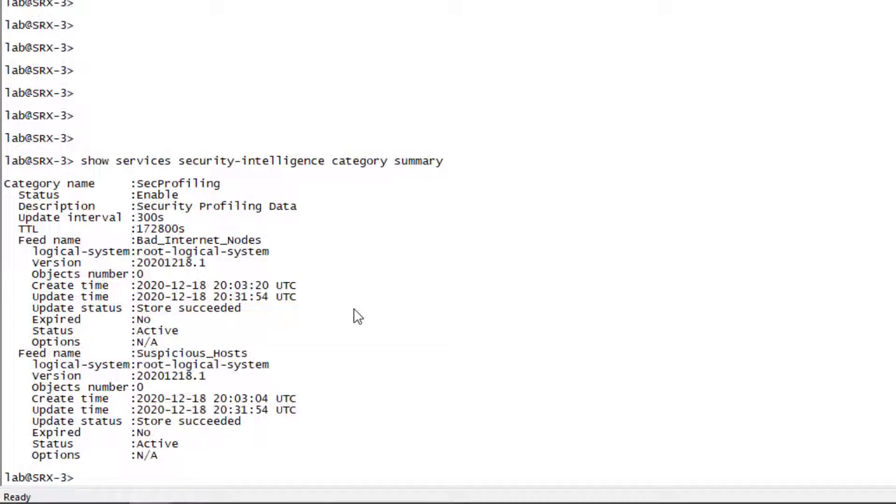
Check the security-intelligence category summary, then navigate to trust-to-untrust policy datacenter-ATP on SRX-3
{"action": "type", "text": "show services security-intelligence category summary"}
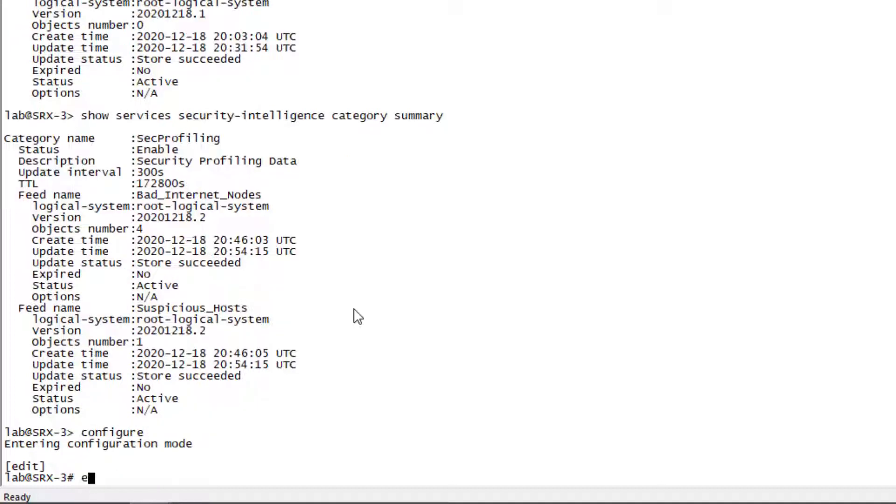
{"action": "type", "text": "dit security policies"}
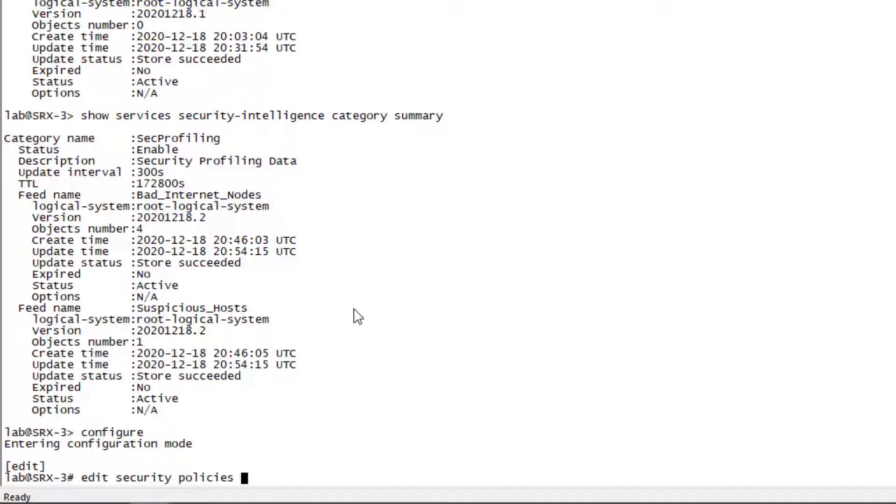
{"action": "type", "text": "from-zone trust to-zone"}
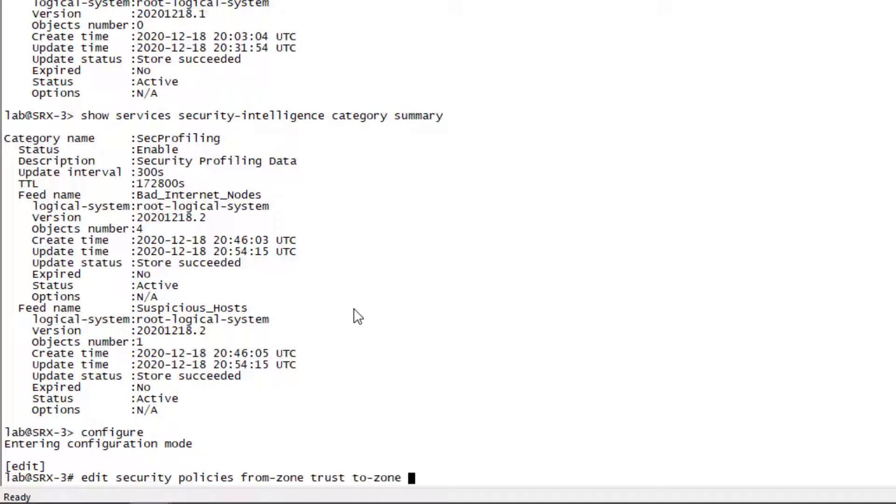
{"action": "type", "text": "untrust"}
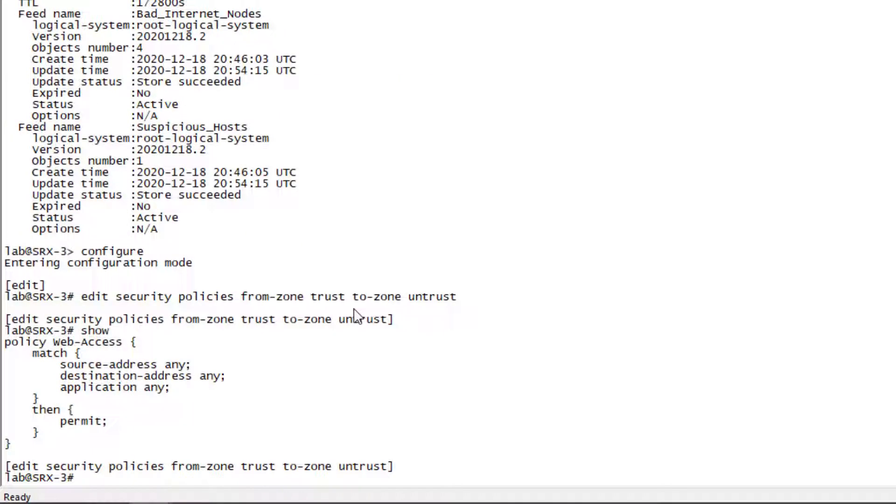
{"action": "type", "text": "edit"}
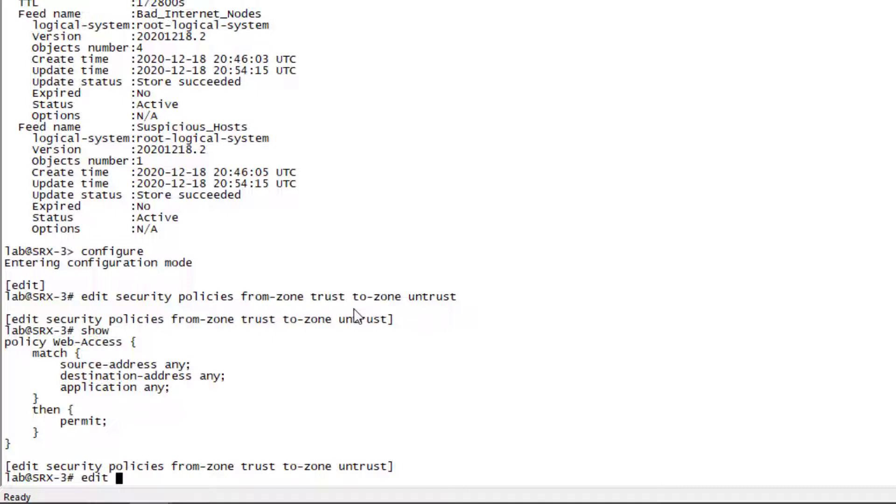
{"action": "type", "text": "policy datacenter-ATP"}
{"action": "type", "text": "set match"}
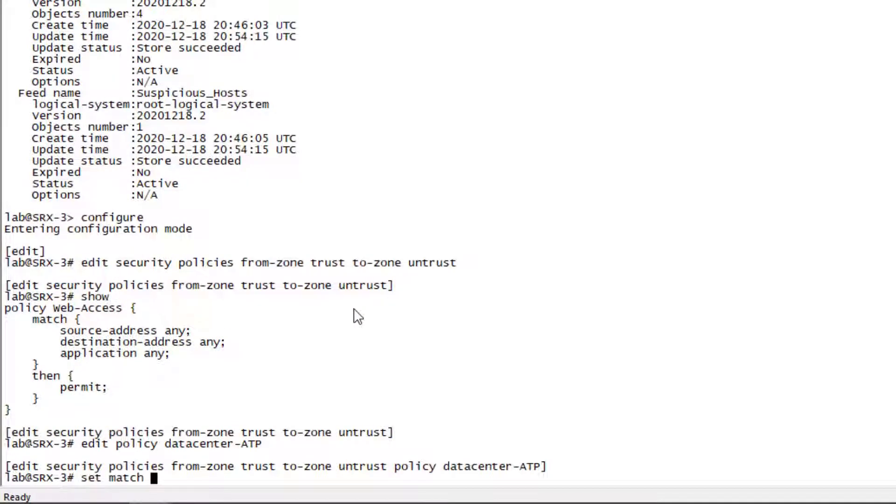
Match any source to destination Bad_Internet_Nodes, any application/dynamic-application, deny, show and commit
{"action": "type", "text": "source-address"}
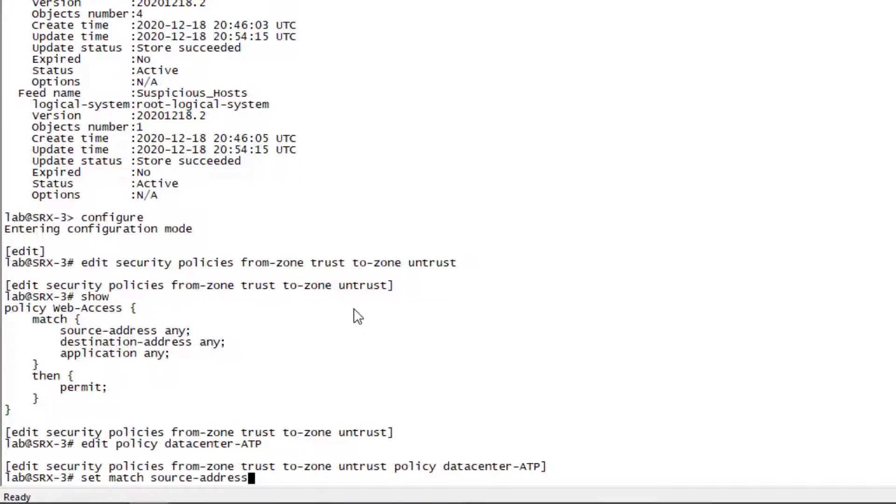
{"action": "type", "text": "any destination-"}
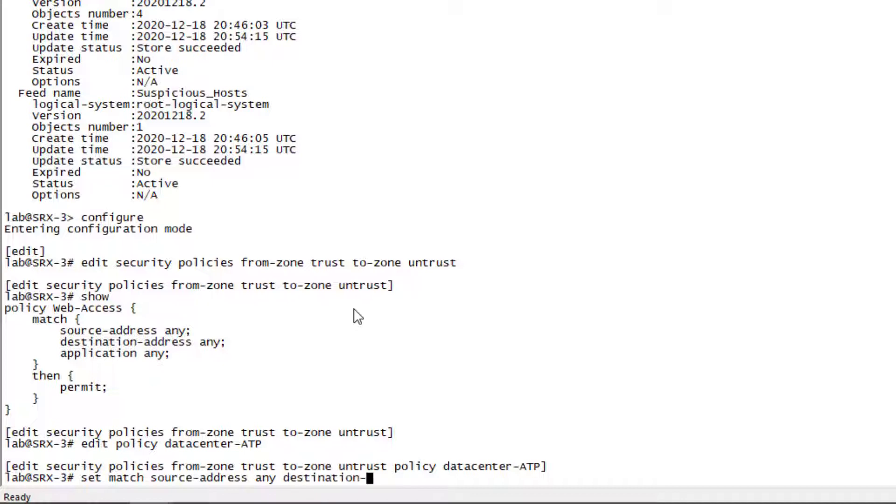
{"action": "type", "text": "a"}
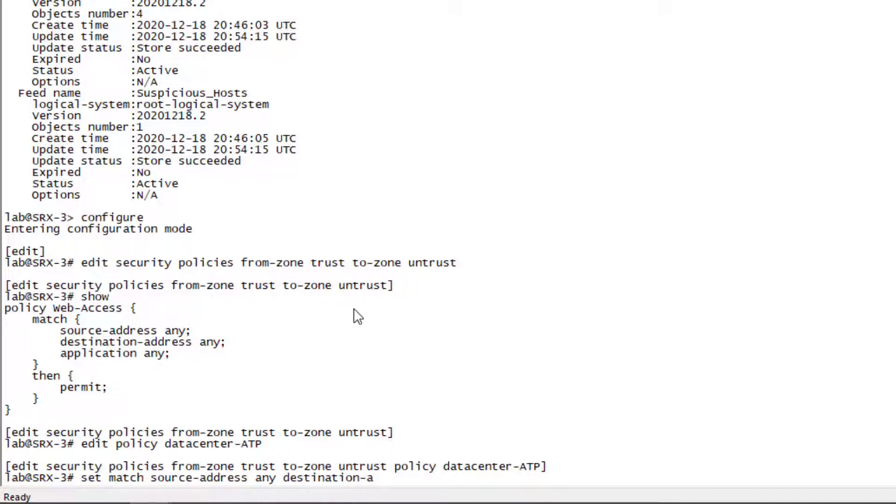
{"action": "type", "text": "ddress"}
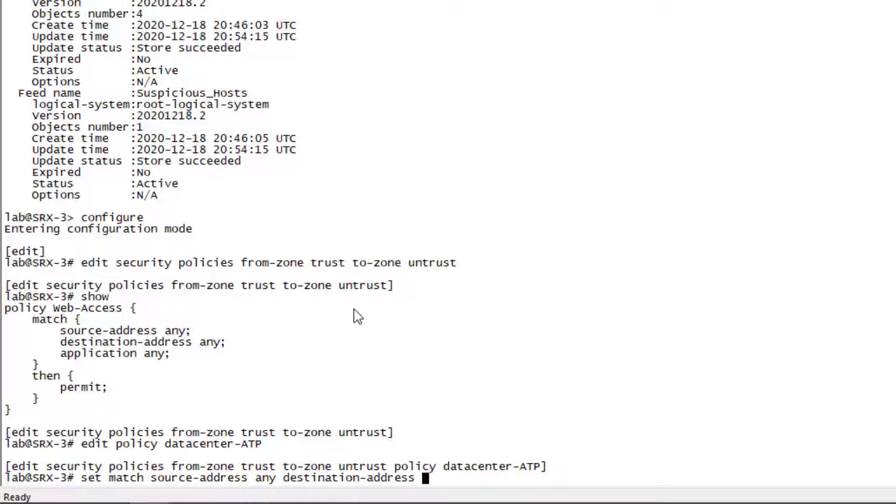
{"action": "type", "text": "Bad_Internet_Nodes"}
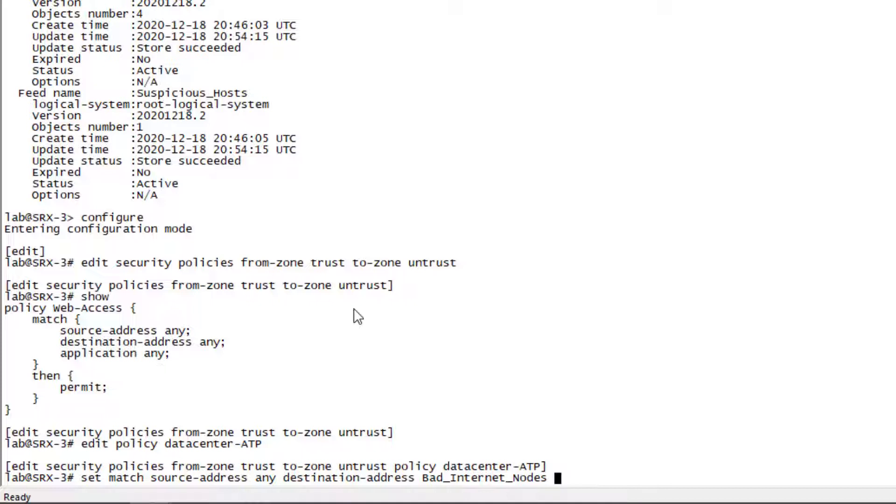
{"action": "type", "text": "application any"}
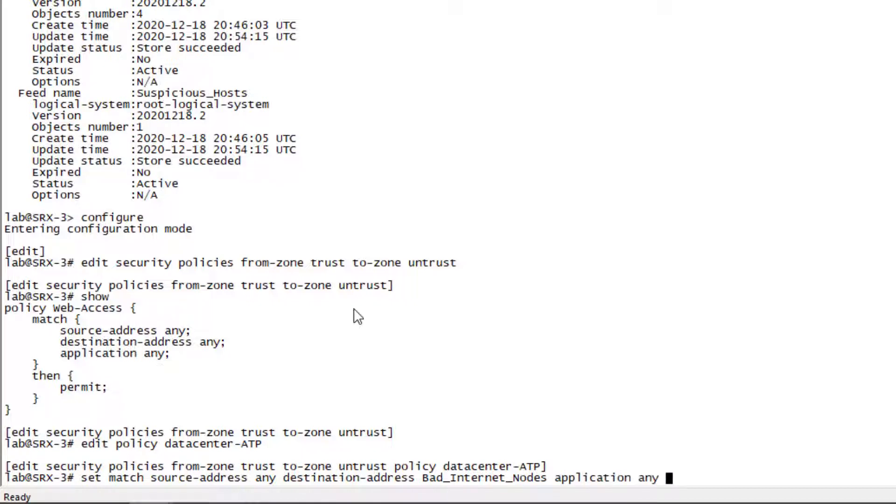
{"action": "type", "text": "dynamic-application any"}
{"action": "type", "text": "run"}
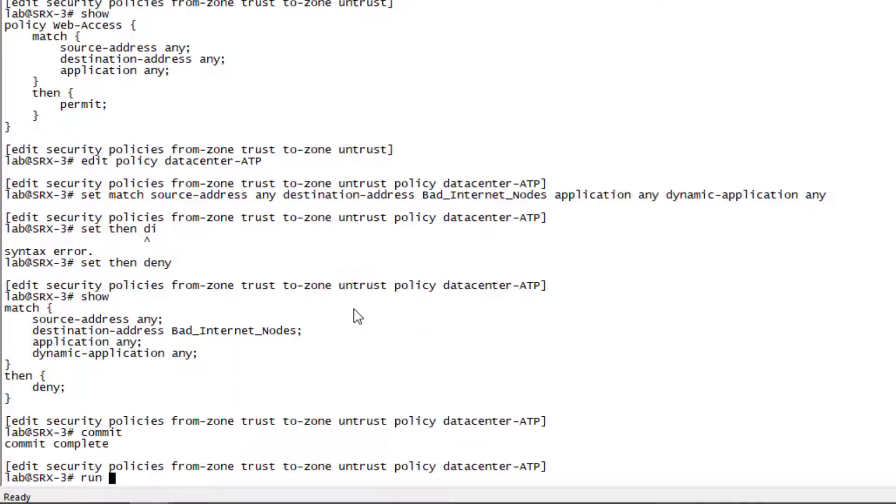
Show SecProfiling dynamic addresses listing four Bad_Internet_Nodes entries in 157.240.x.x
{"action": "type", "text": "show security dynamic-a"}
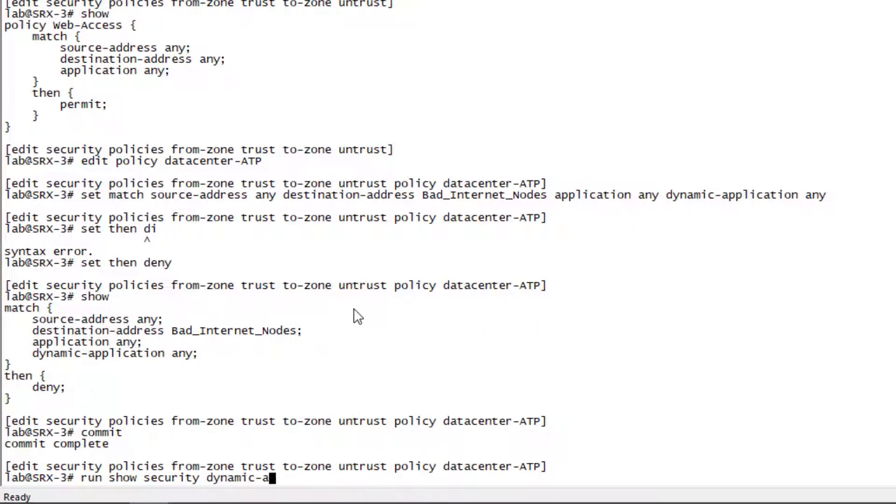
{"action": "type", "text": "ddress category-name SecProfiling"}
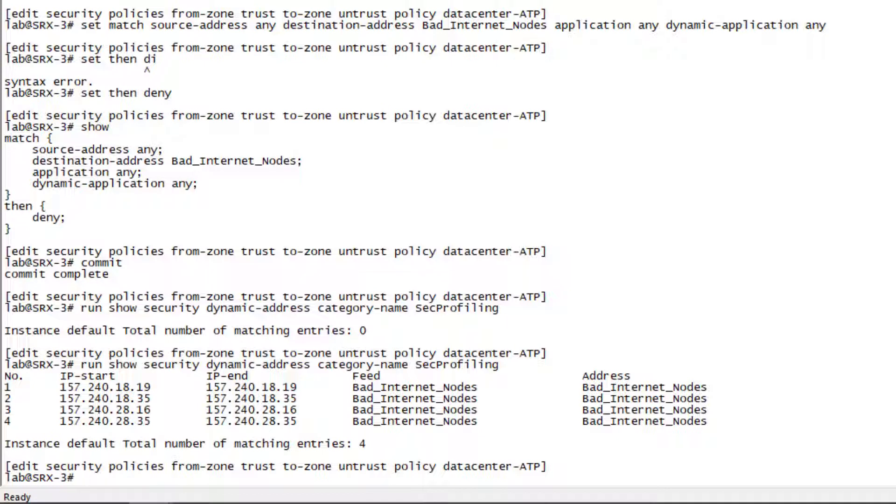
Run show security policies detail and highlight datacenter-ATP's deny action toward Bad_Internet_Nodes
{"action": "type", "text": "run show security"}
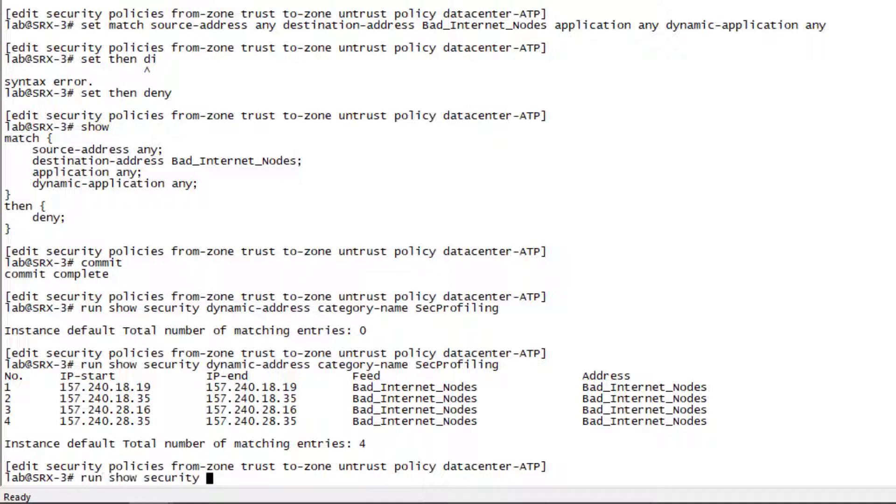
{"action": "type", "text": "policies detail"}
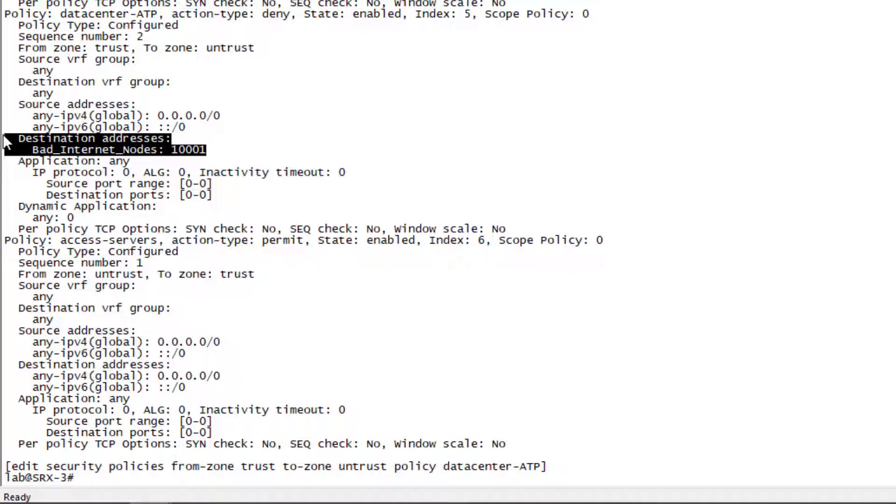
{"action": "double_click", "coordinate": [273, 14]}
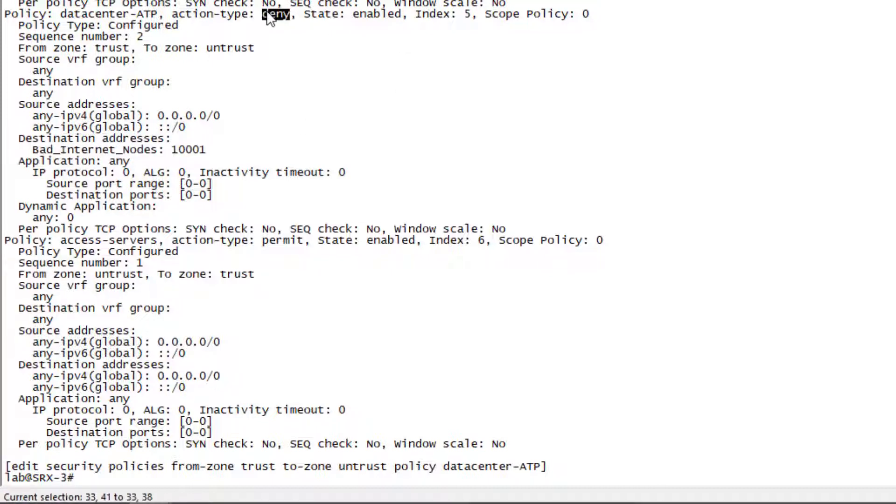